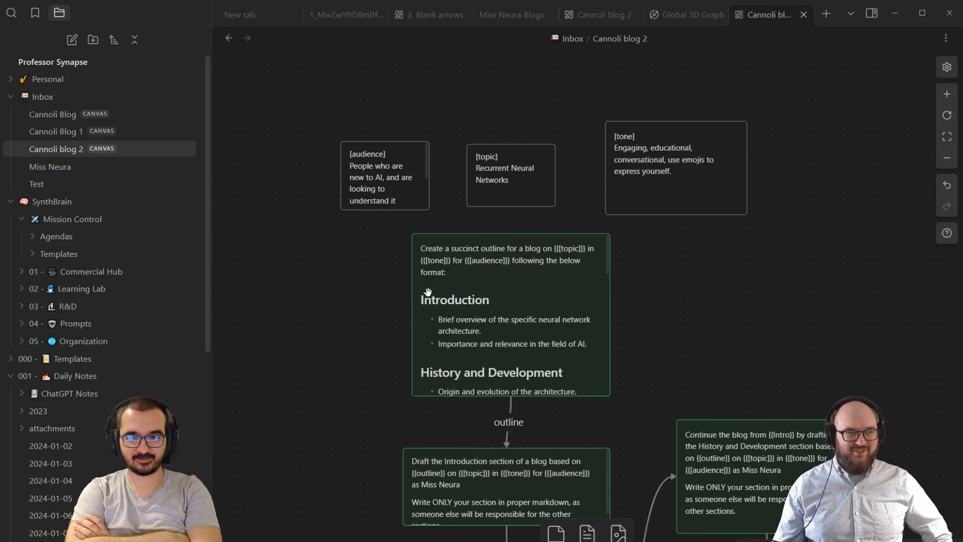
pyautogui.moveTo(371, 289)
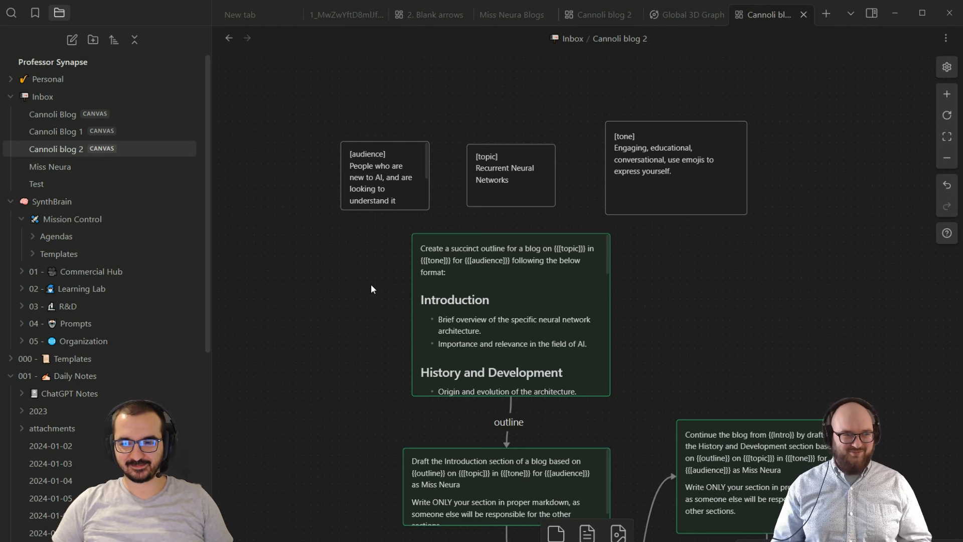
# Edit the audience card to address AI newcomers and call them "Chatters".
pyautogui.click(675, 172)
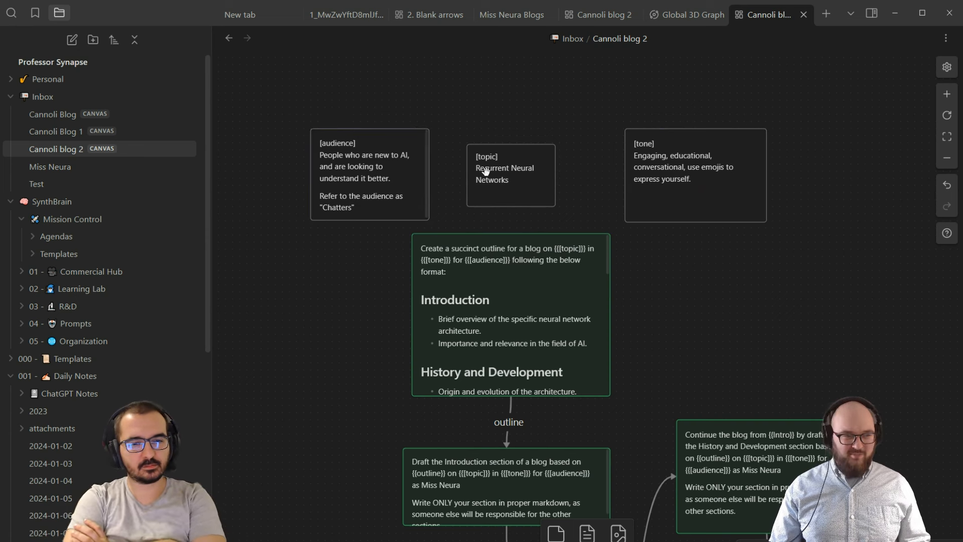
pyautogui.moveTo(422, 177)
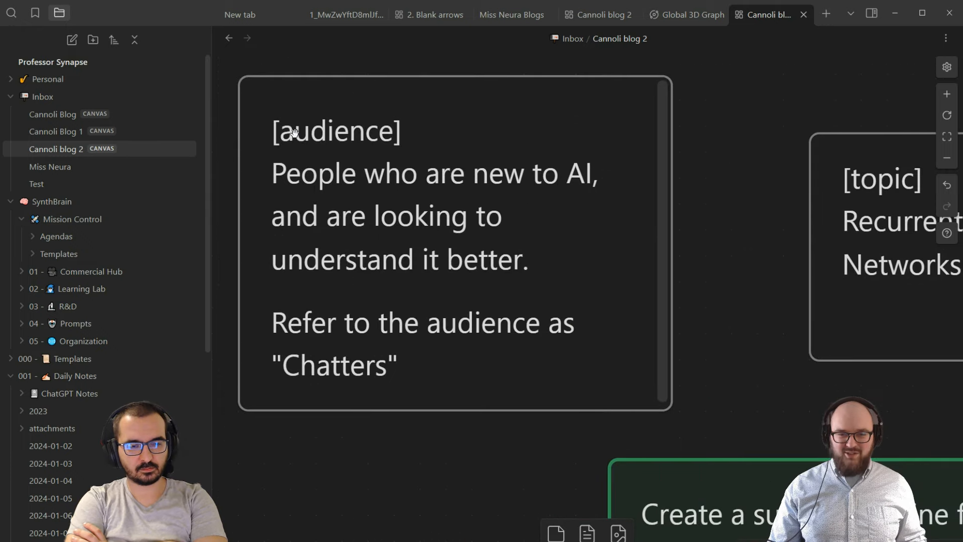
pyautogui.moveTo(439, 146)
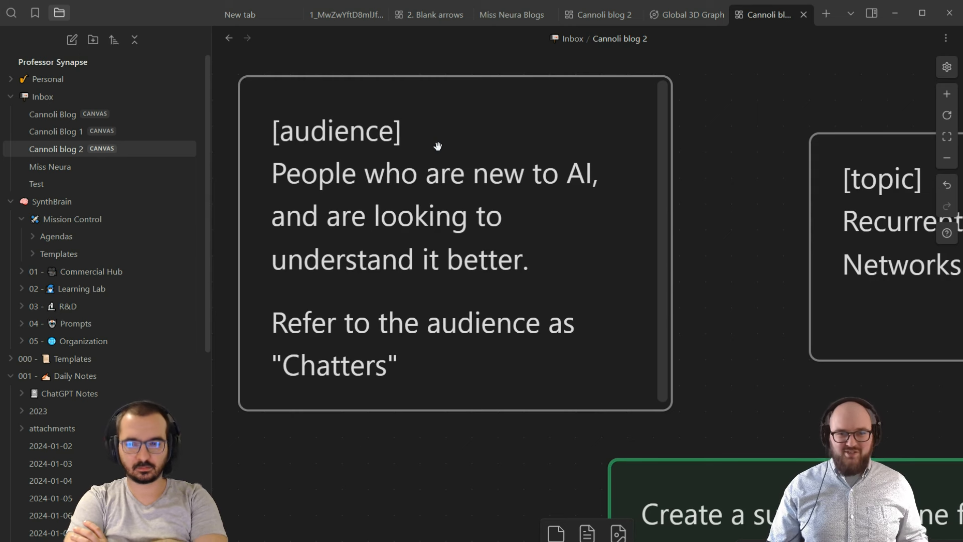
pyautogui.moveTo(368, 134)
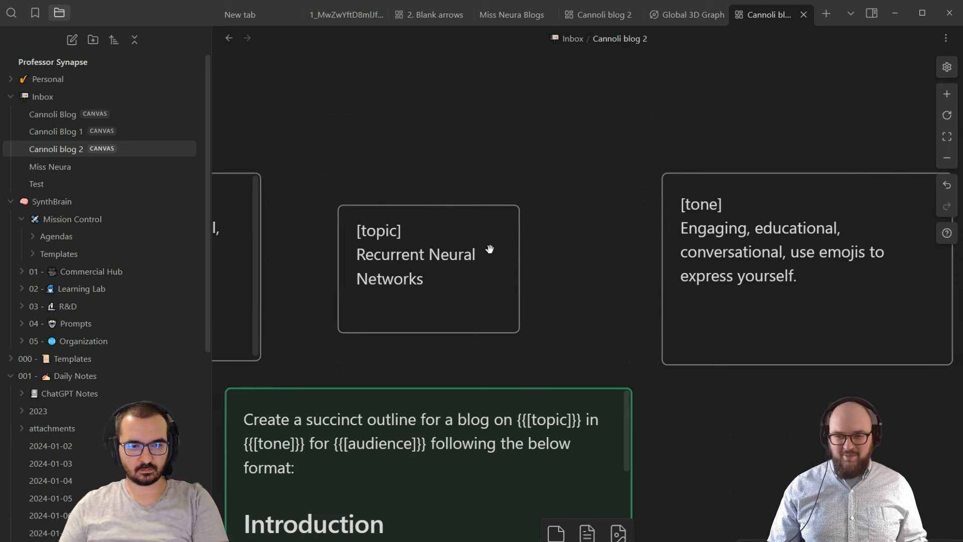
pyautogui.moveTo(492, 249); pyautogui.dragTo(633, 218)
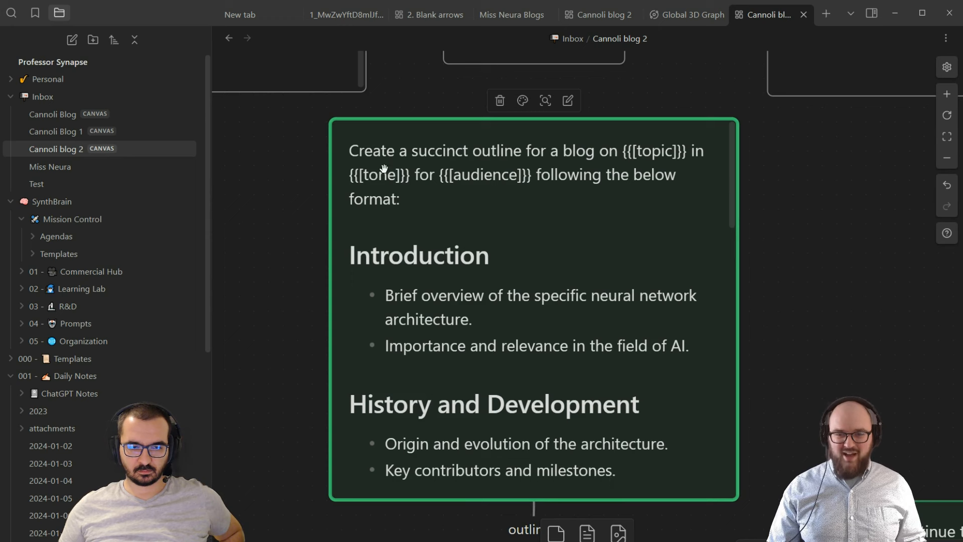
pyautogui.moveTo(359, 154)
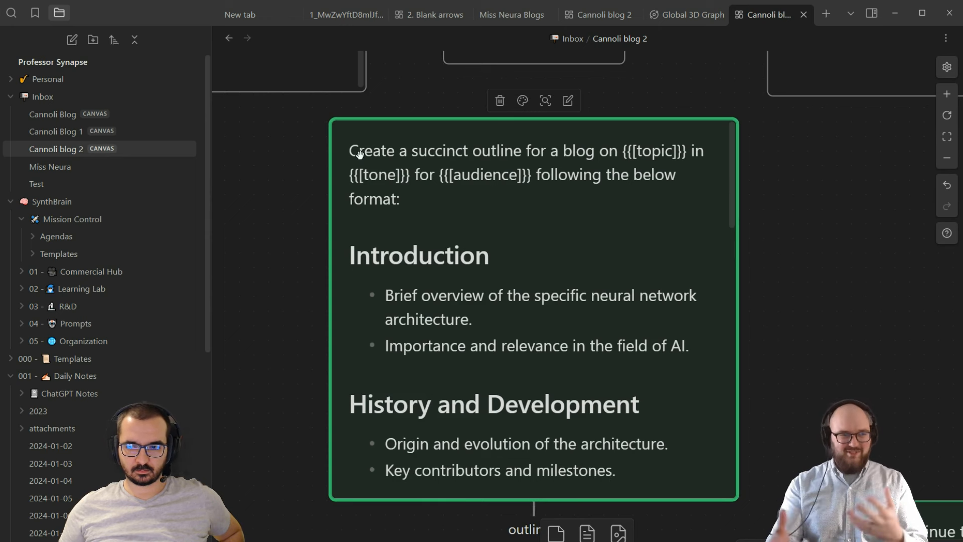
pyautogui.moveTo(365, 169)
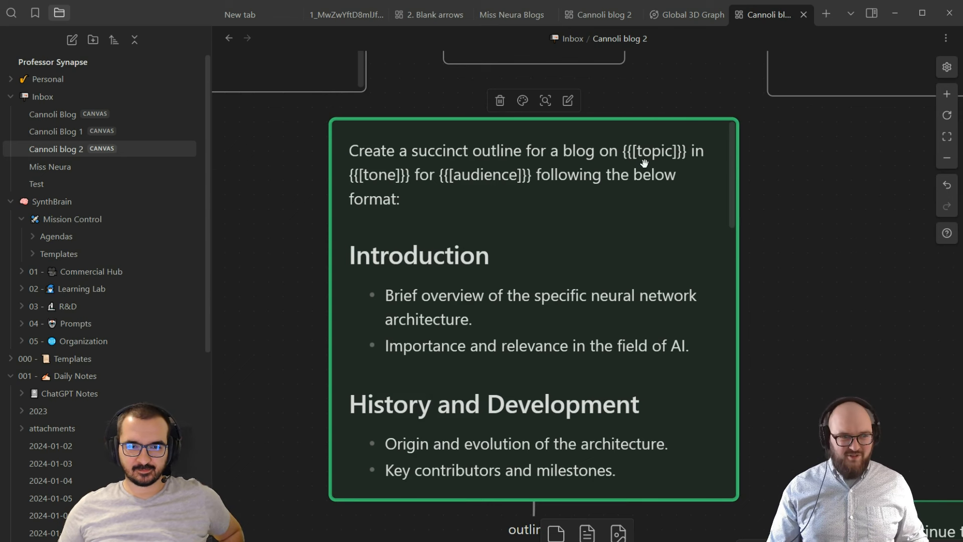
pyautogui.moveTo(605, 153)
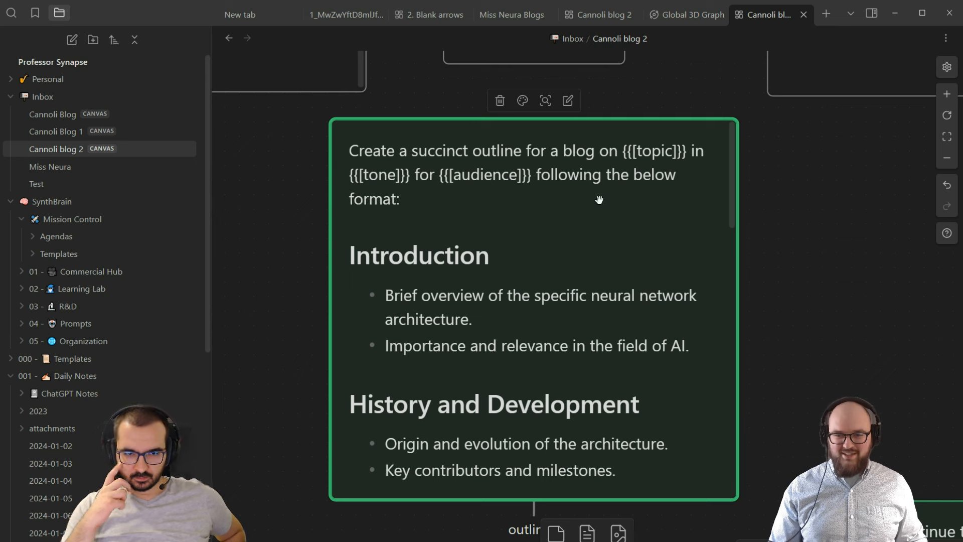
pyautogui.moveTo(483, 178)
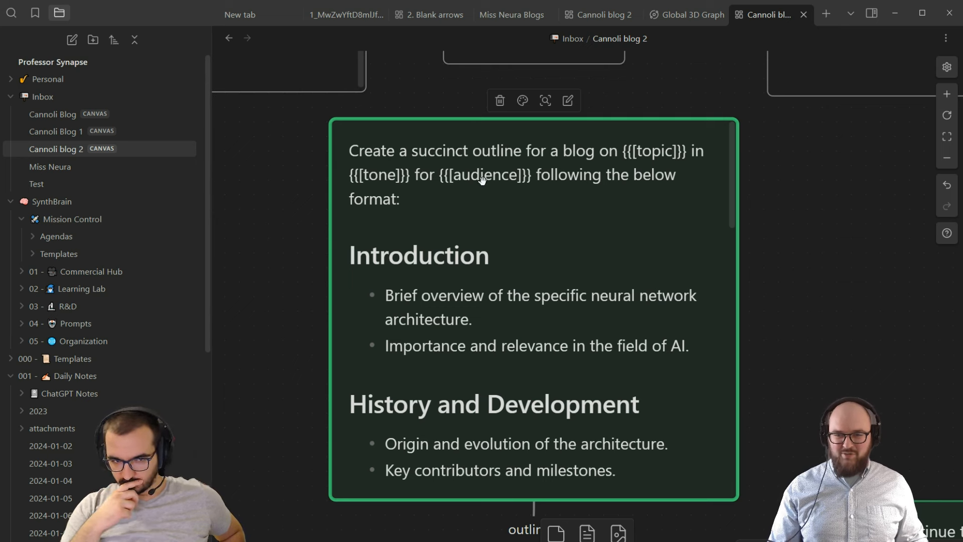
pyautogui.moveTo(562, 289)
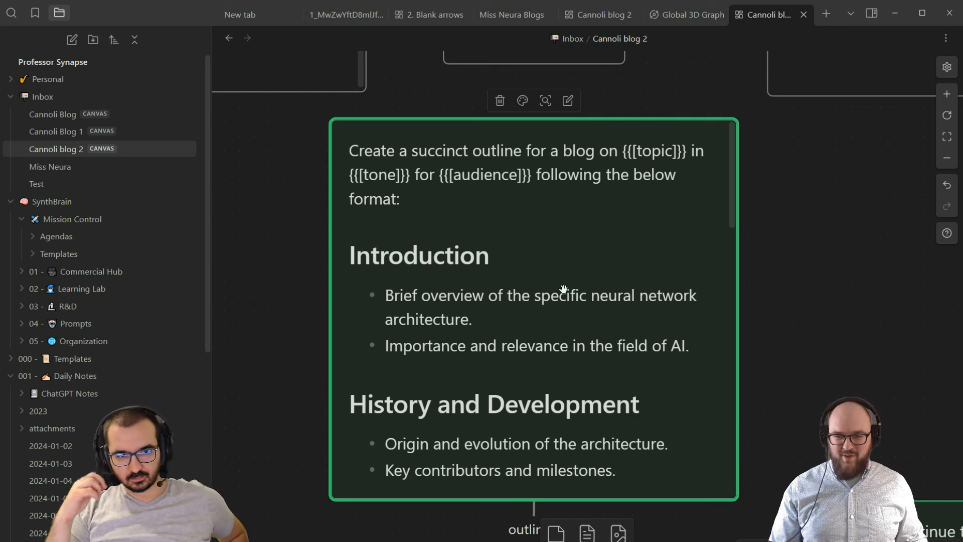
pyautogui.scroll(-3)
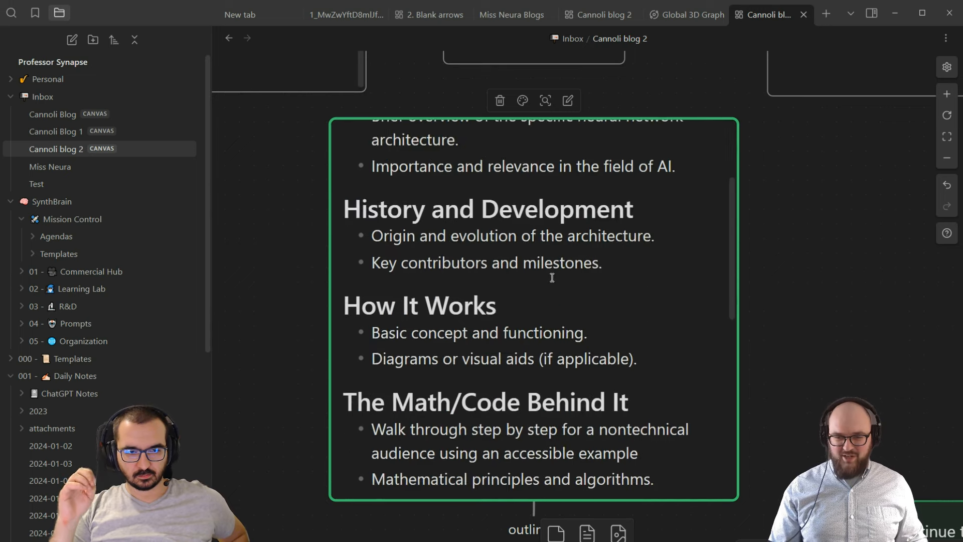
pyautogui.scroll(-3)
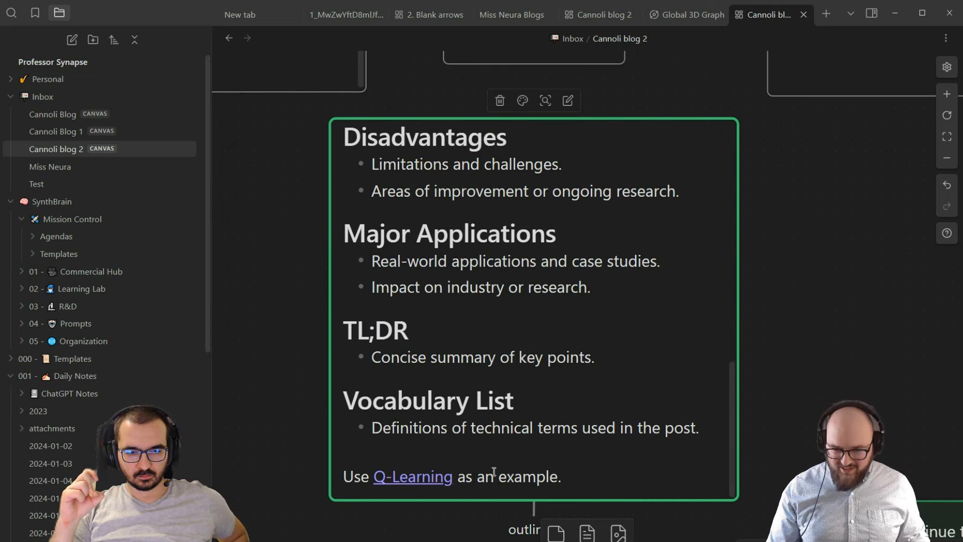
pyautogui.tripleClick(461, 477)
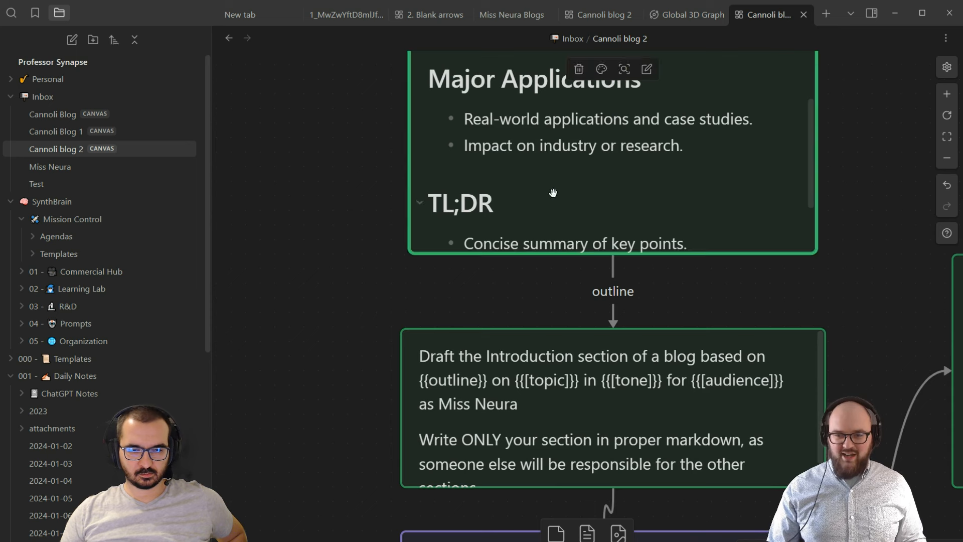
pyautogui.click(600, 80)
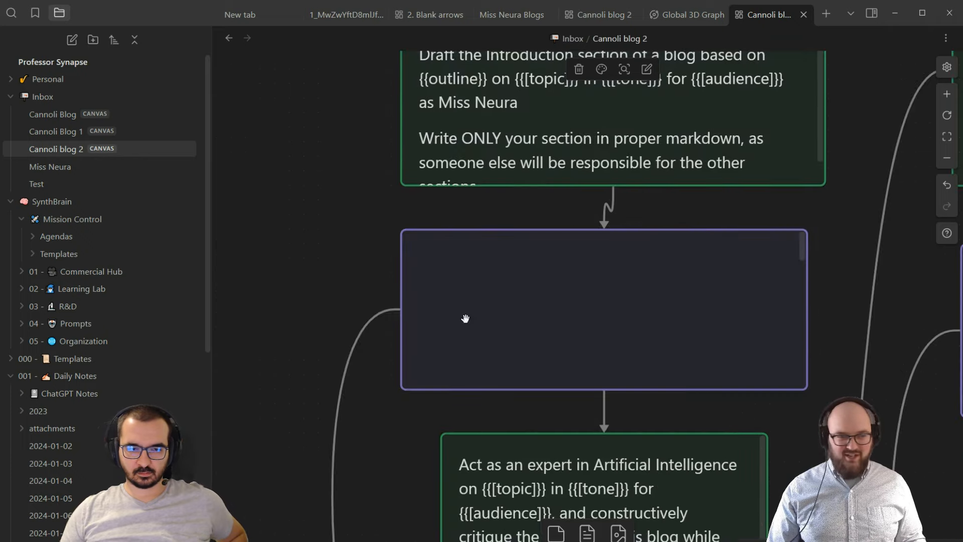
pyautogui.moveTo(522, 305)
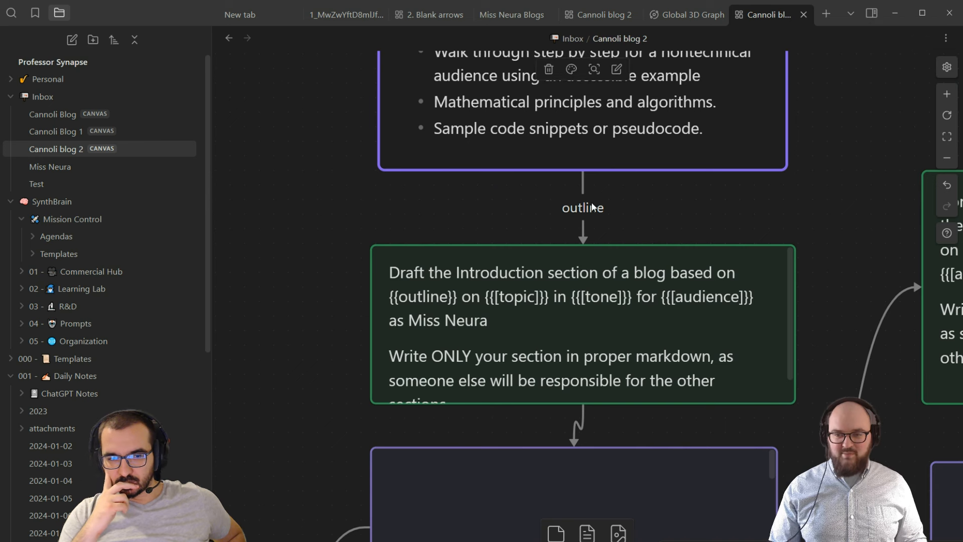
pyautogui.moveTo(612, 253)
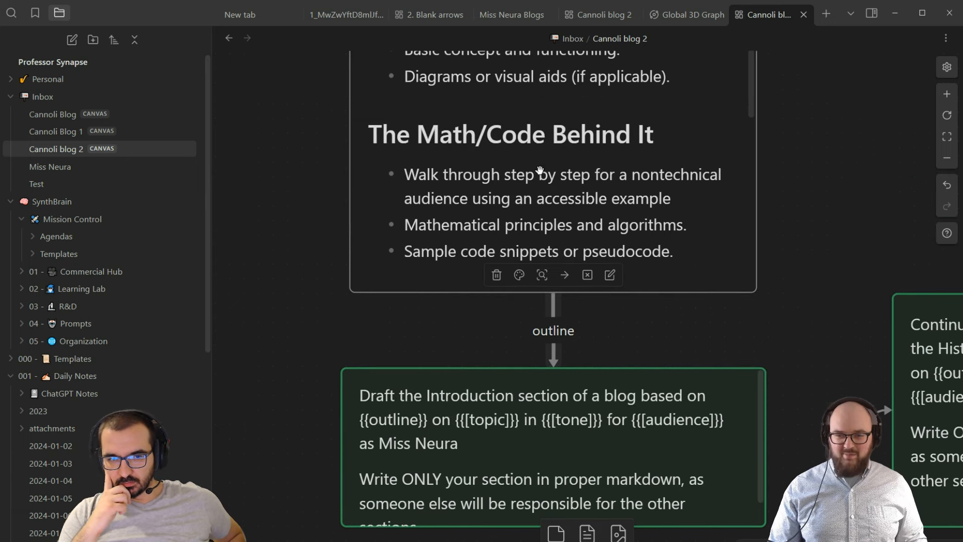
pyautogui.moveTo(737, 298)
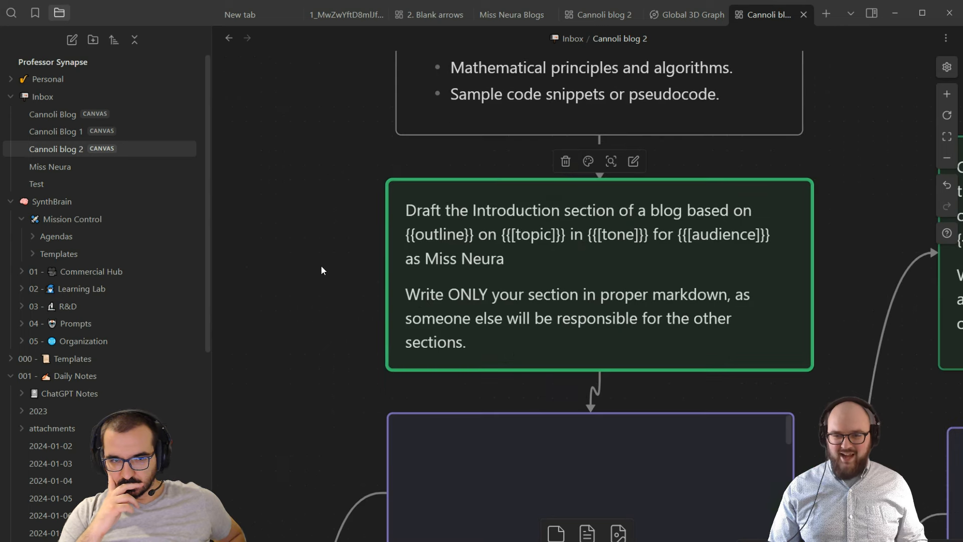
pyautogui.moveTo(524, 212)
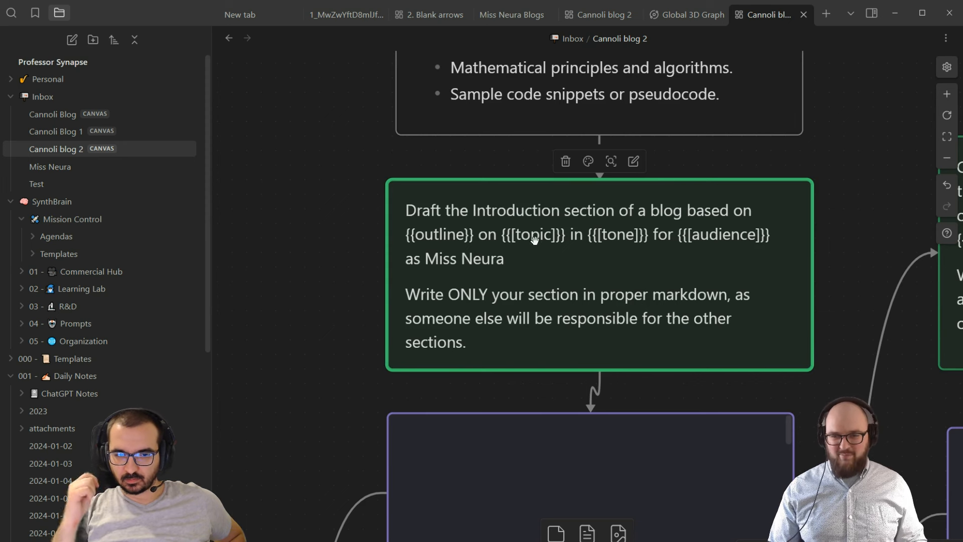
pyautogui.moveTo(611, 284)
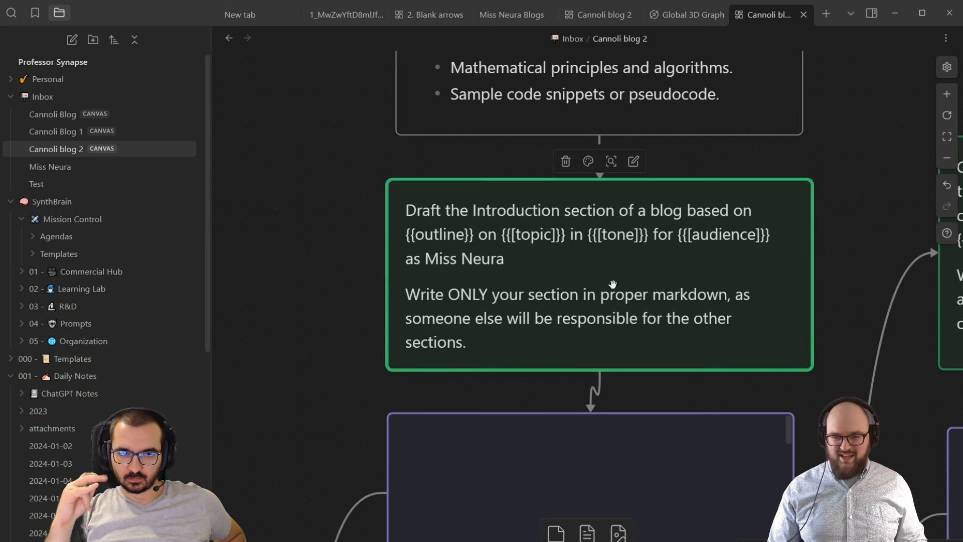
pyautogui.moveTo(521, 310)
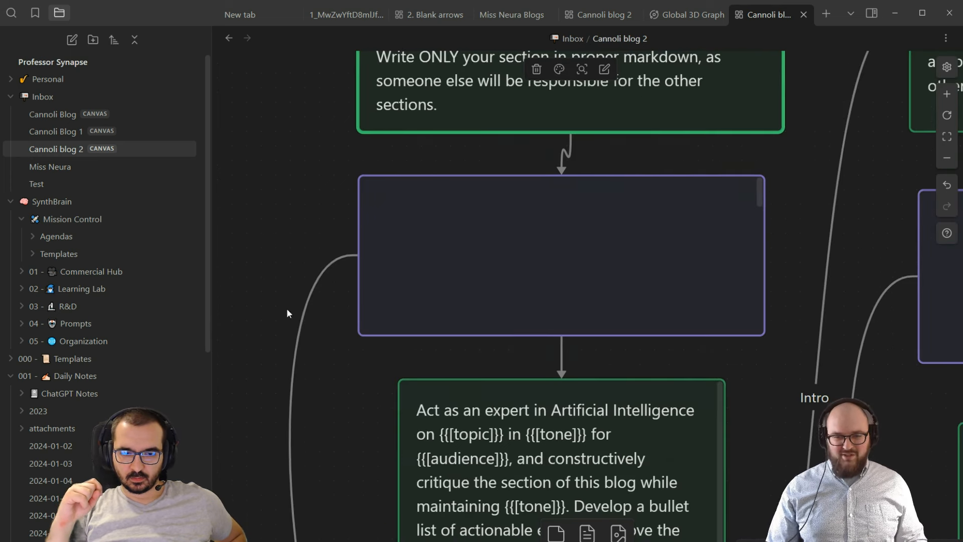
pyautogui.moveTo(526, 247)
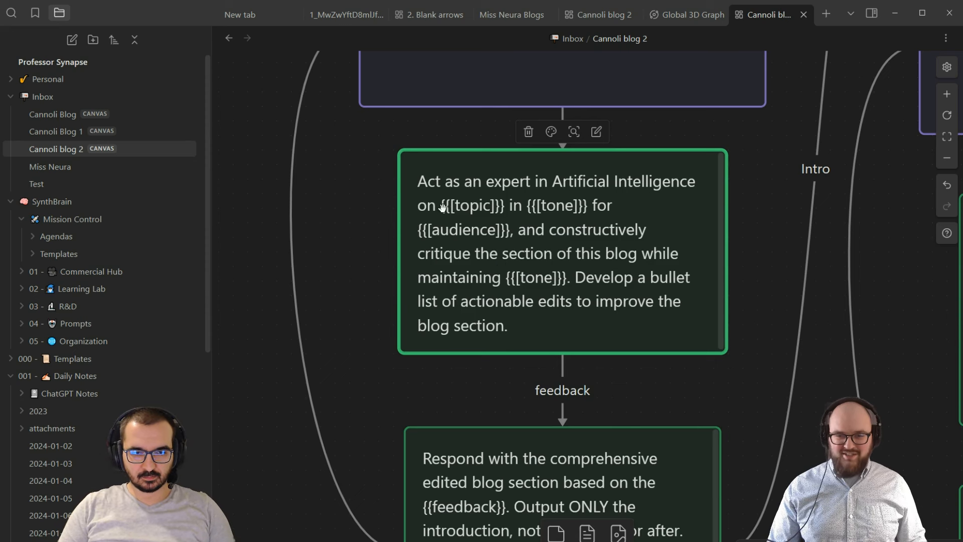
pyautogui.moveTo(558, 236)
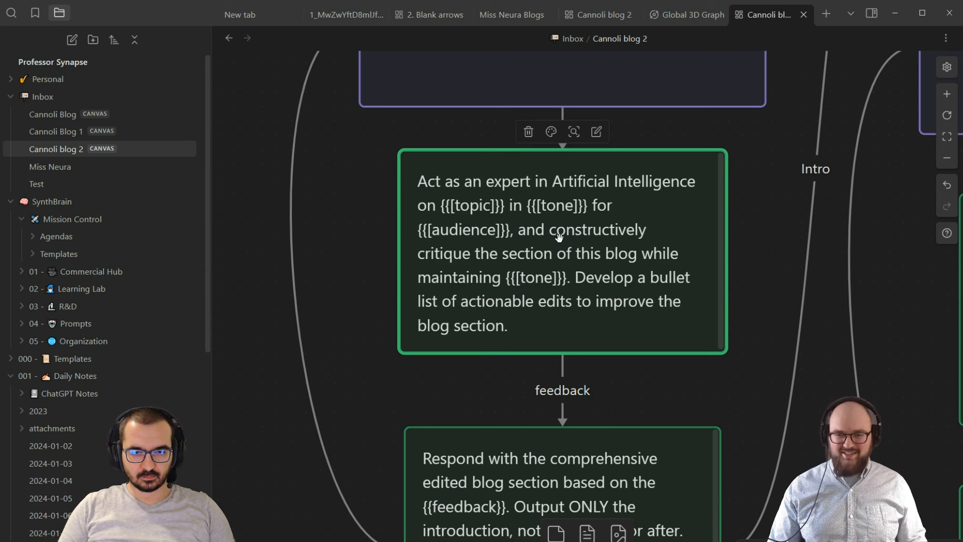
pyautogui.moveTo(578, 258)
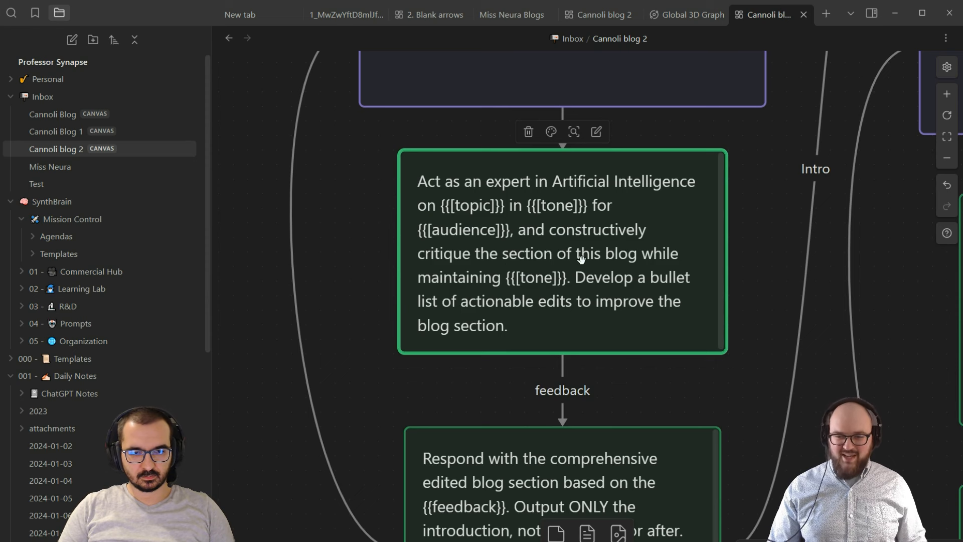
pyautogui.moveTo(559, 281)
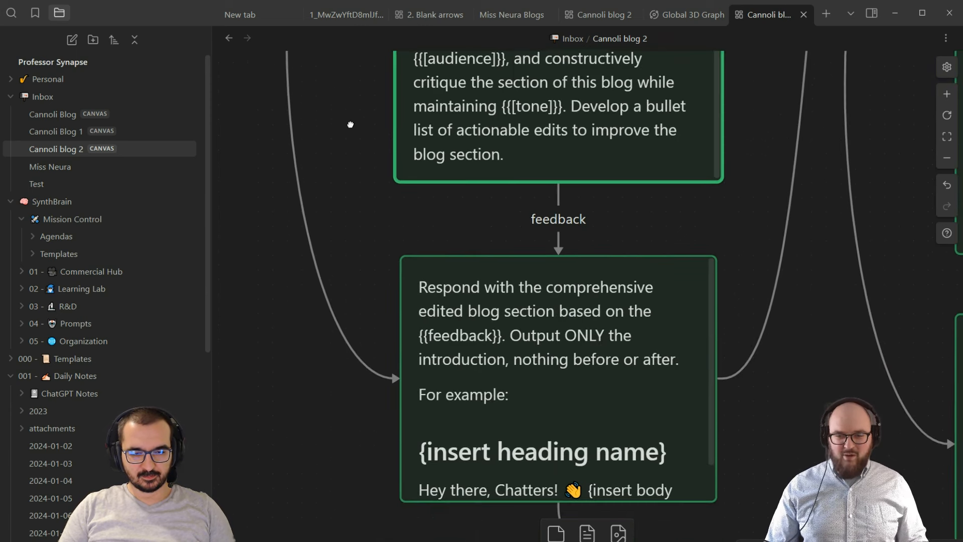
pyautogui.click(558, 117)
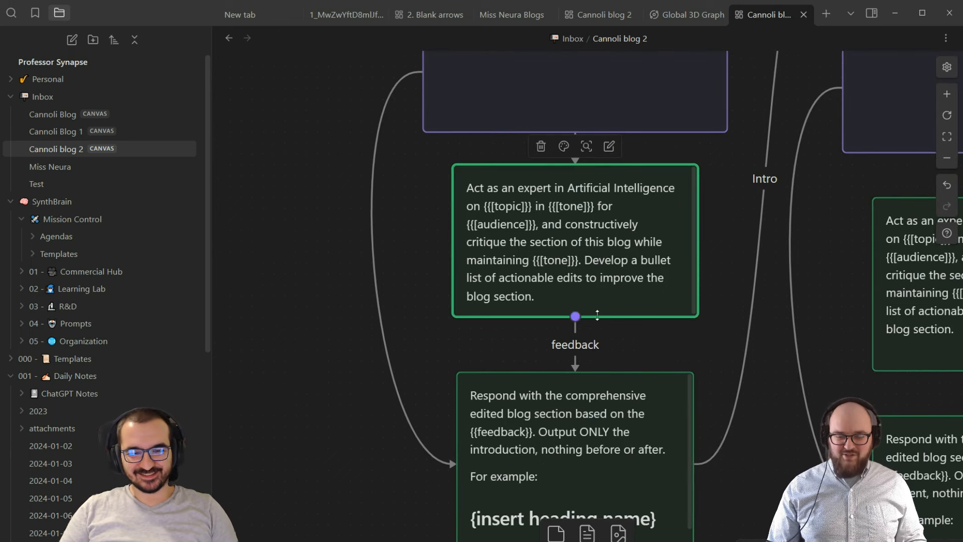
pyautogui.moveTo(465, 78)
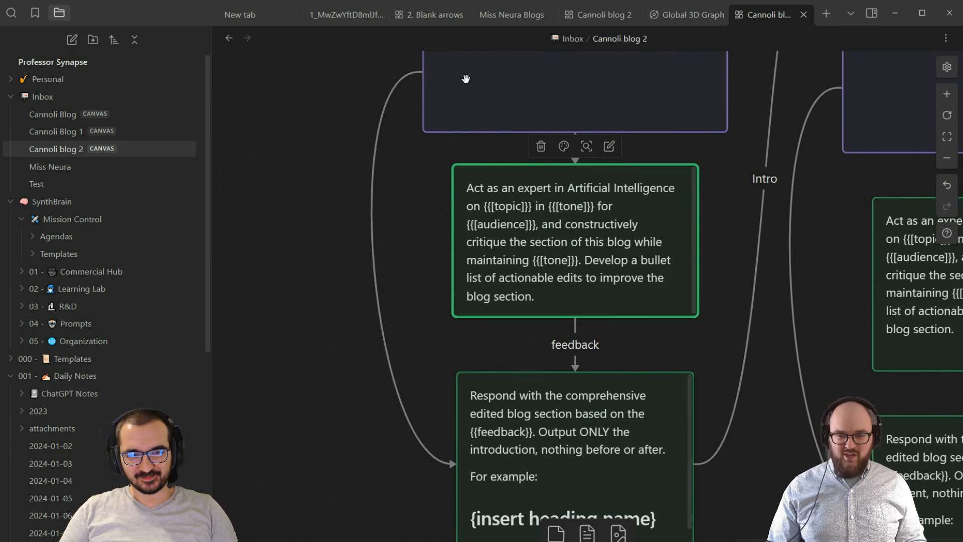
pyautogui.moveTo(566, 416)
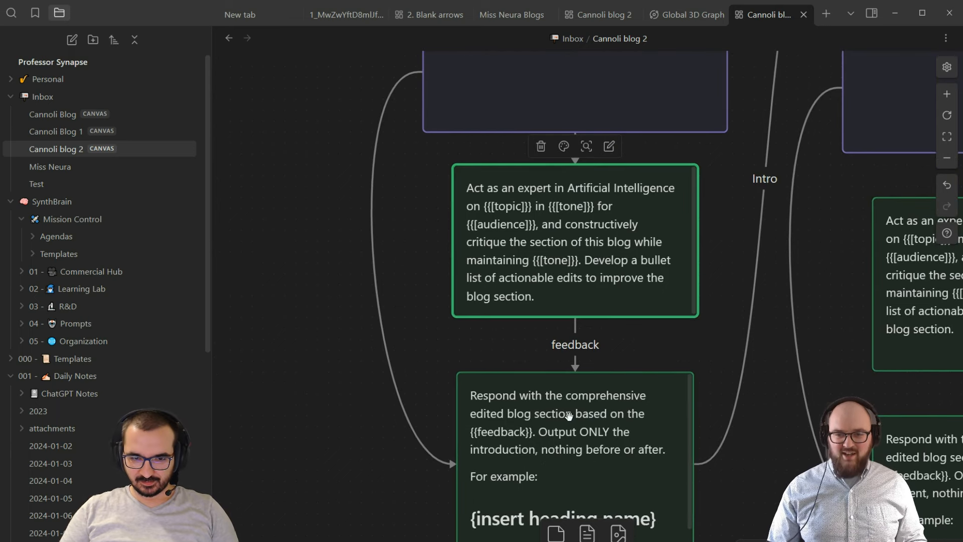
pyautogui.moveTo(600, 214)
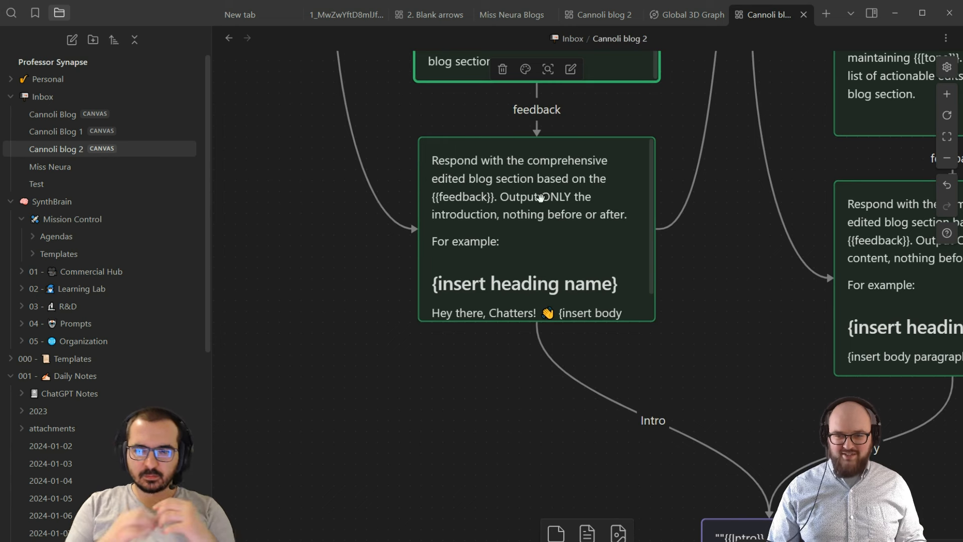
pyautogui.moveTo(466, 222)
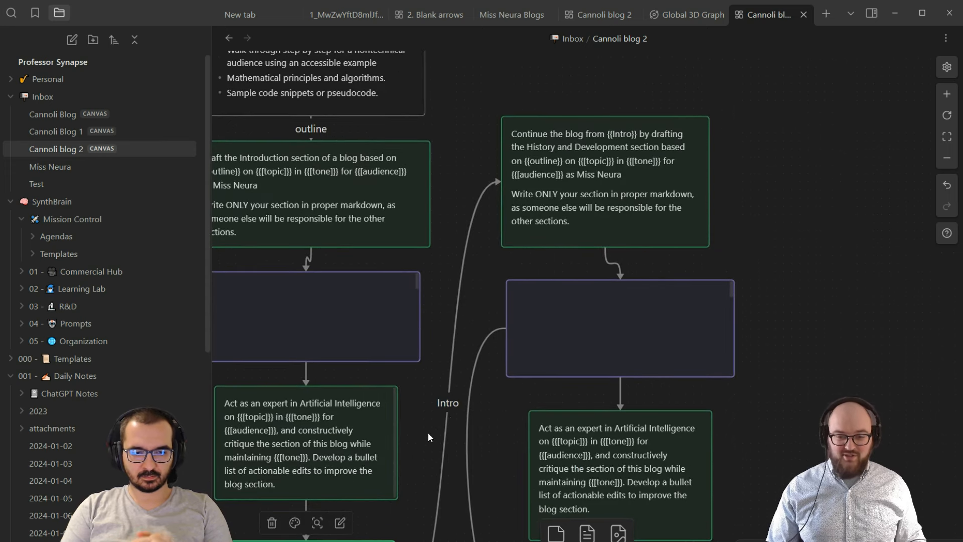
# Scroll down to the History prompt, combiner and Test output nodes.
pyautogui.scroll(-3)
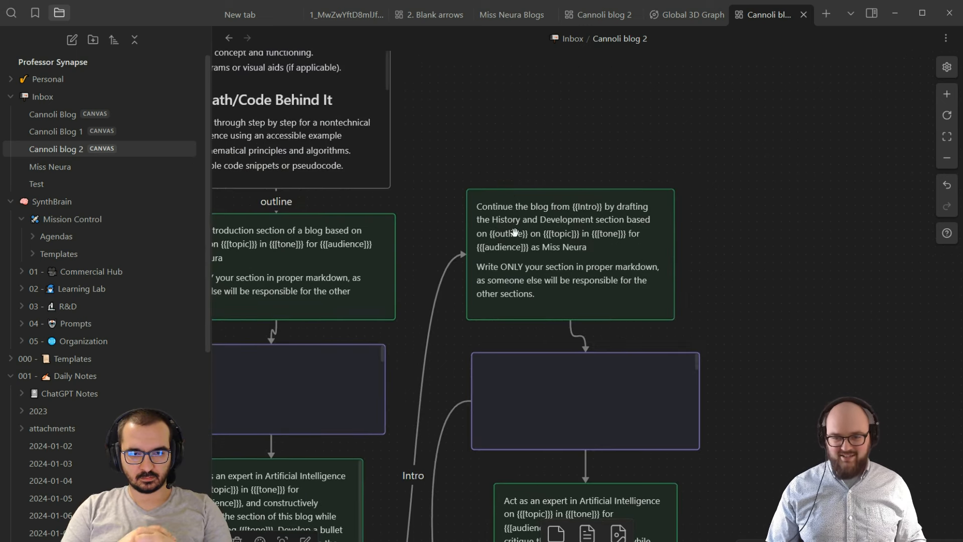
pyautogui.moveTo(853, 262)
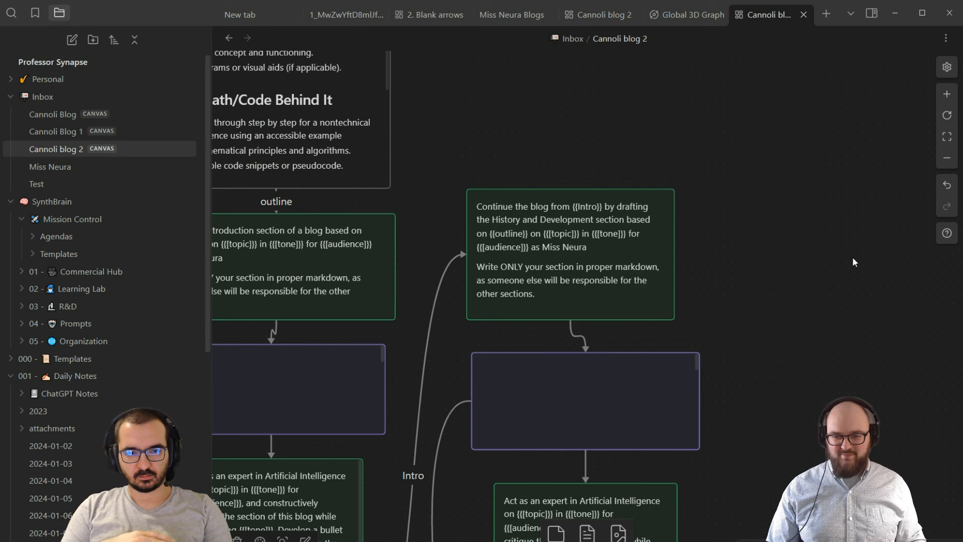
pyautogui.scroll(-3)
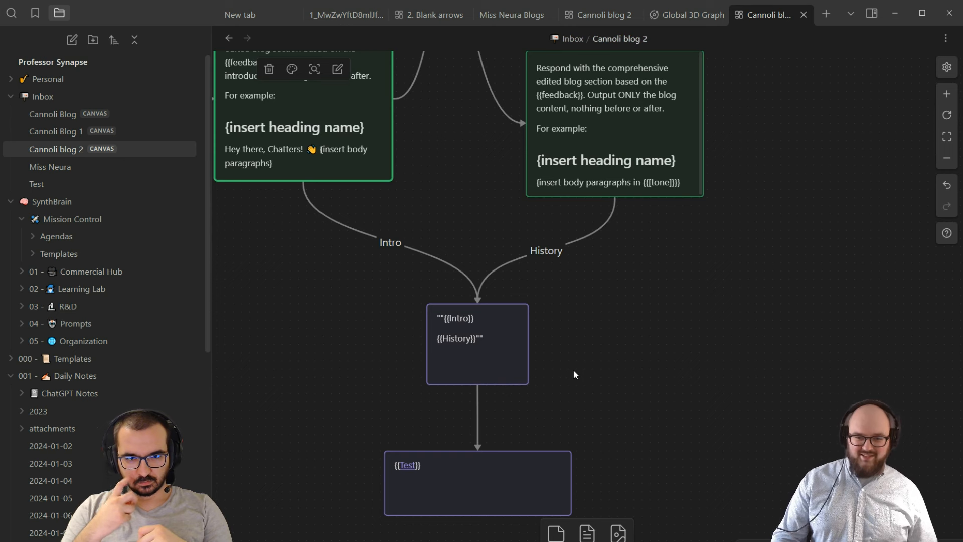
pyautogui.moveTo(473, 363)
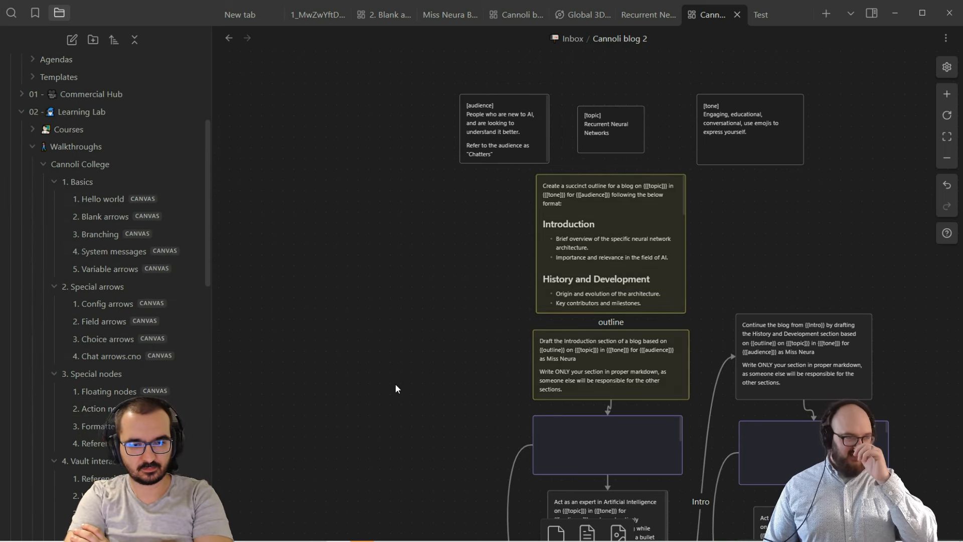
# Scroll to the final output node for the Recurrent Neural Networks post.
pyautogui.scroll(-3)
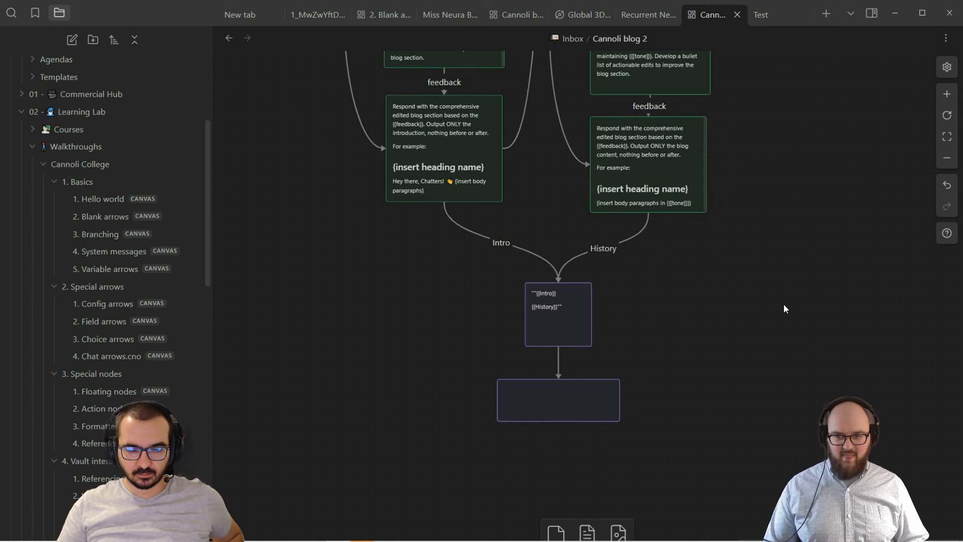
pyautogui.moveTo(737, 62)
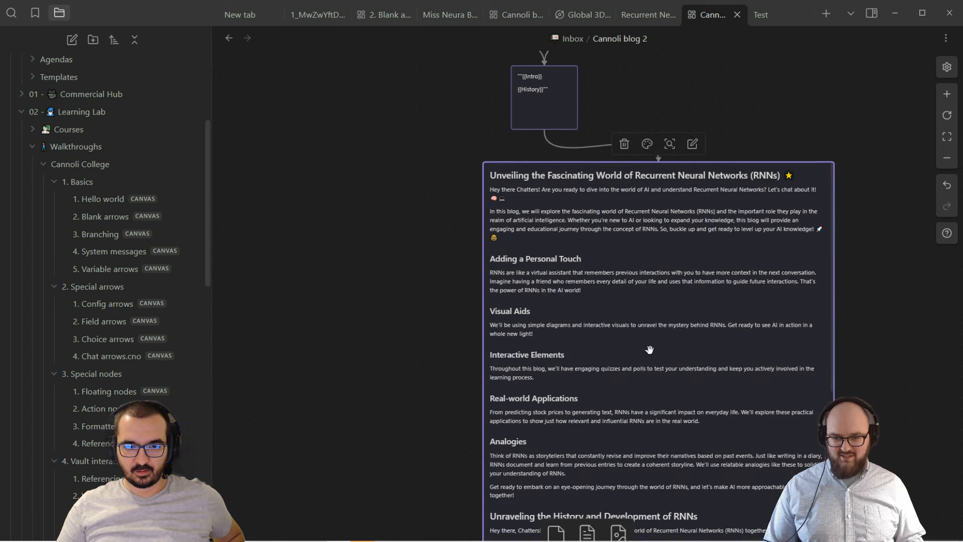
pyautogui.scroll(-3)
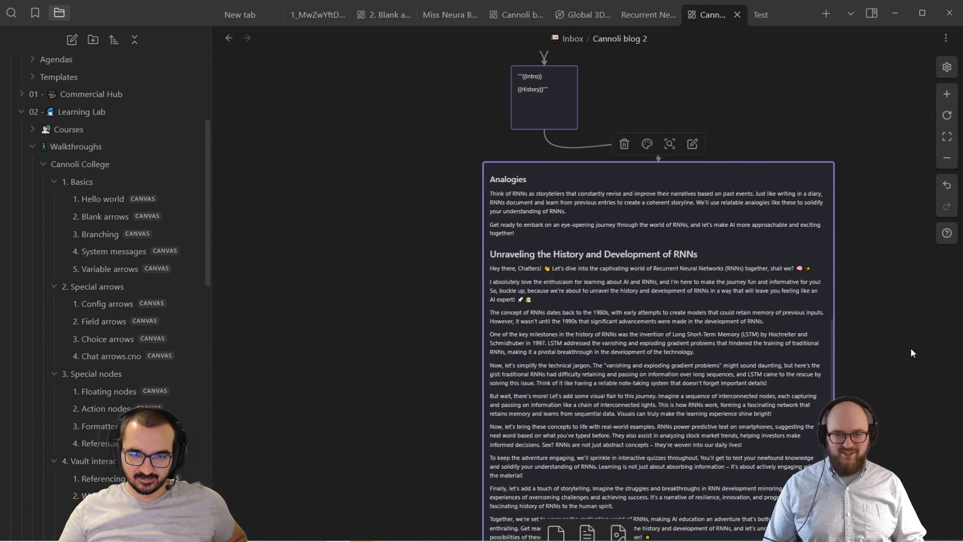
pyautogui.moveTo(579, 305)
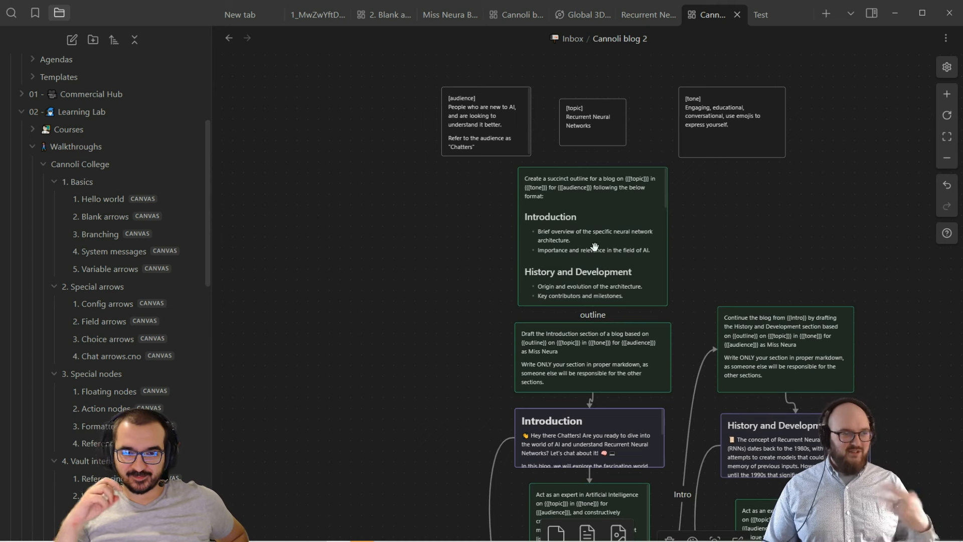
pyautogui.moveTo(602, 345)
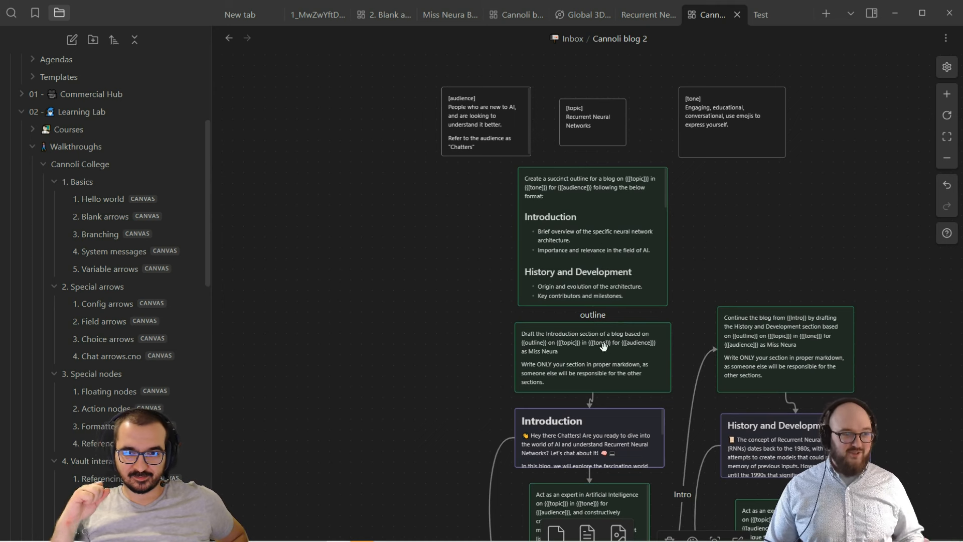
pyautogui.moveTo(494, 300)
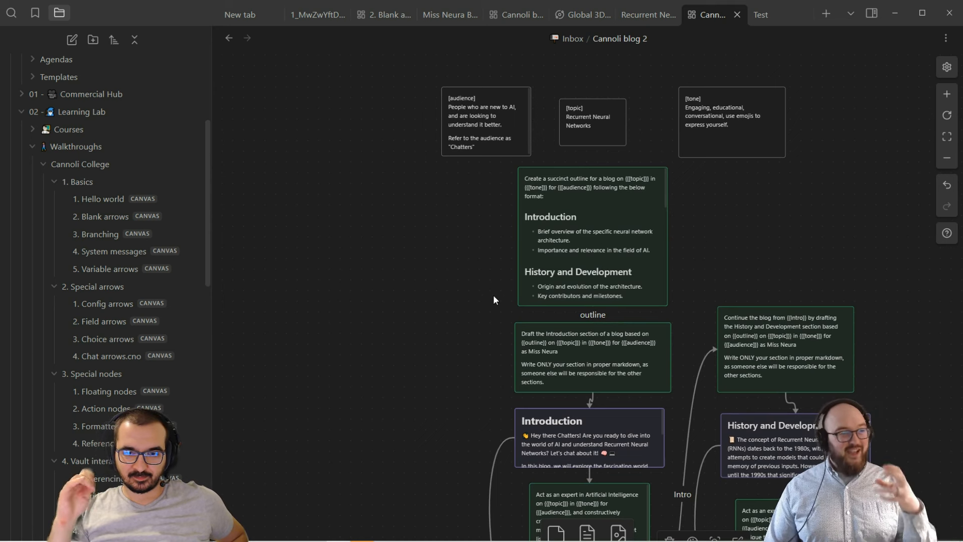
pyautogui.moveTo(575, 234)
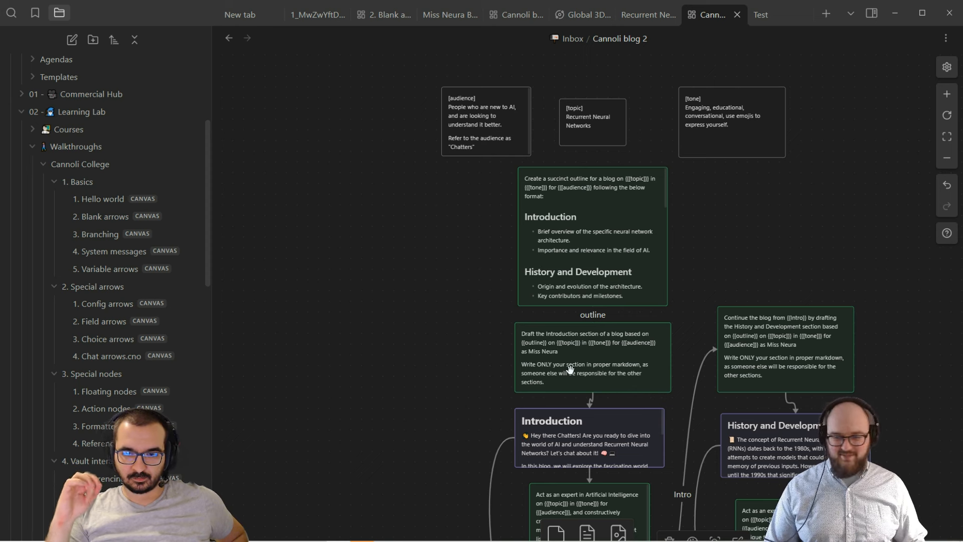
pyautogui.scroll(-3)
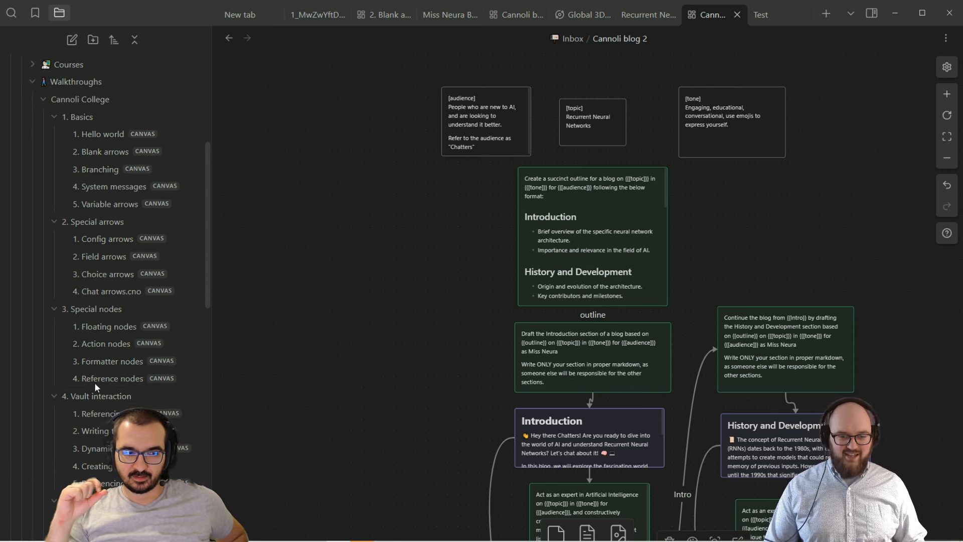
pyautogui.scroll(-3)
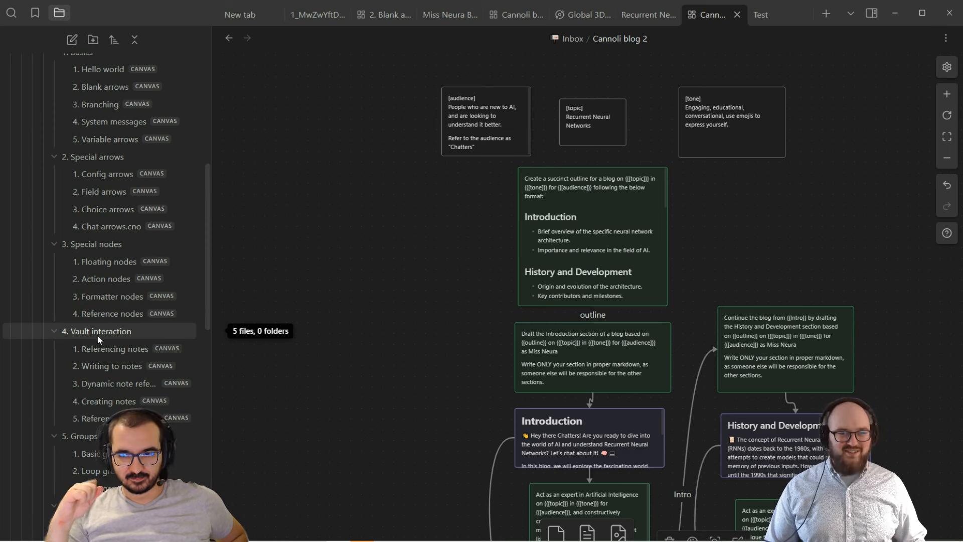
pyautogui.scroll(-3)
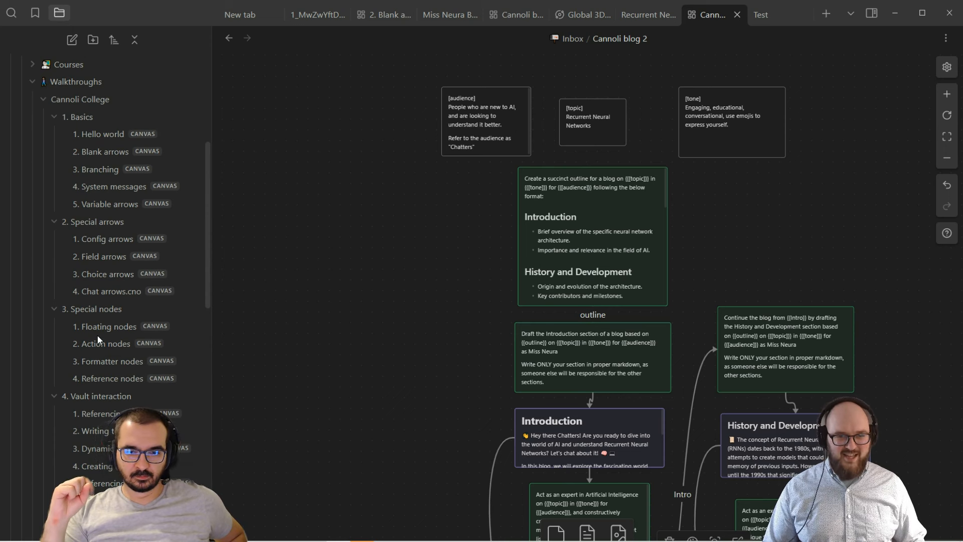
pyautogui.moveTo(107, 326)
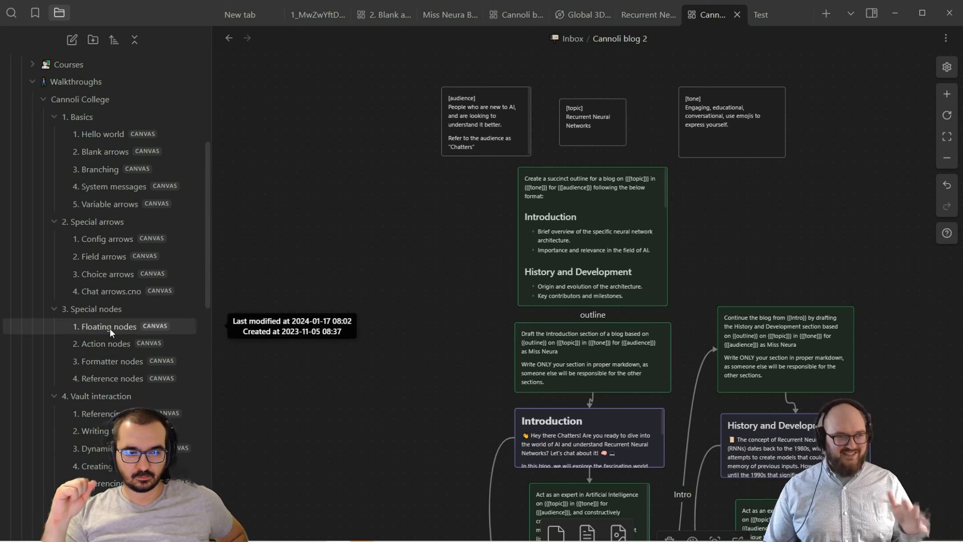
pyautogui.moveTo(445, 350)
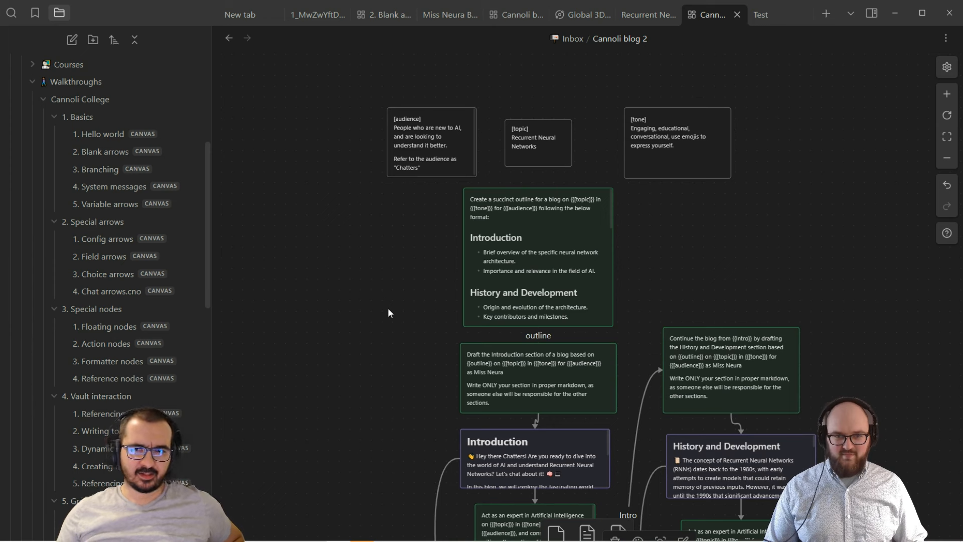
pyautogui.moveTo(294, 176)
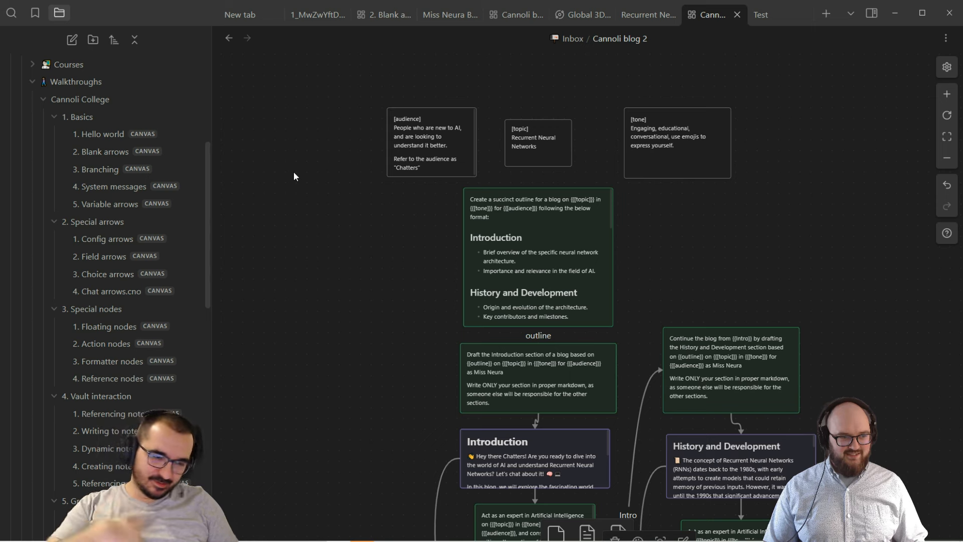
pyautogui.moveTo(388, 238)
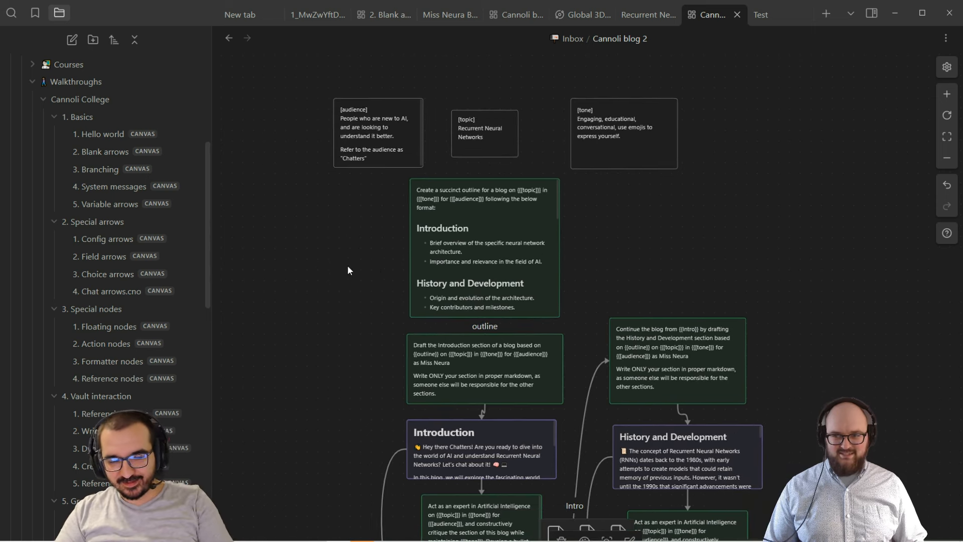
pyautogui.moveTo(812, 202)
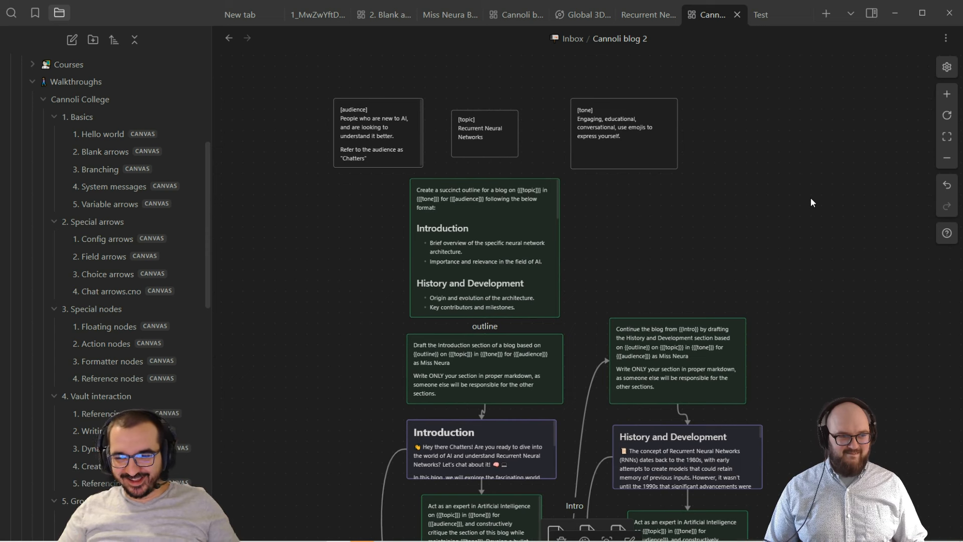
pyautogui.moveTo(697, 270)
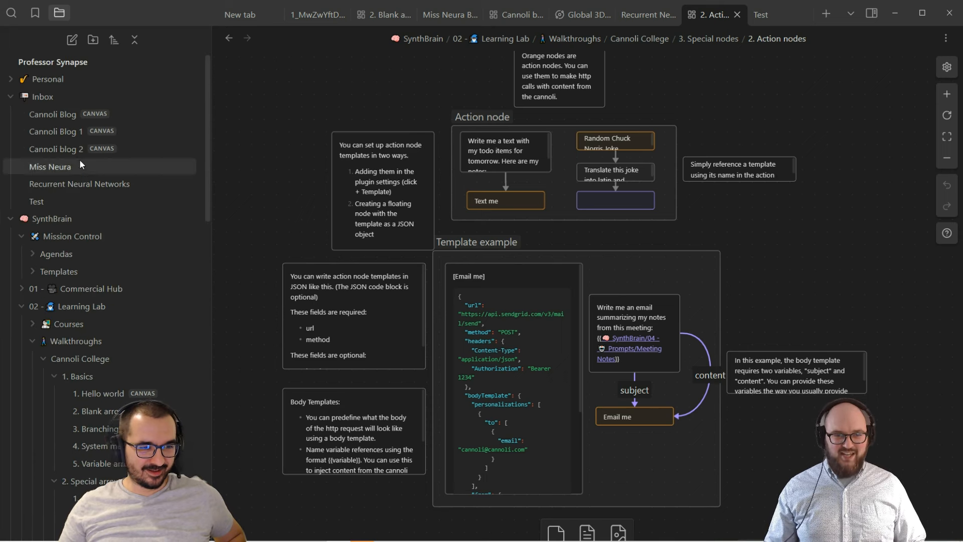
pyautogui.click(57, 149)
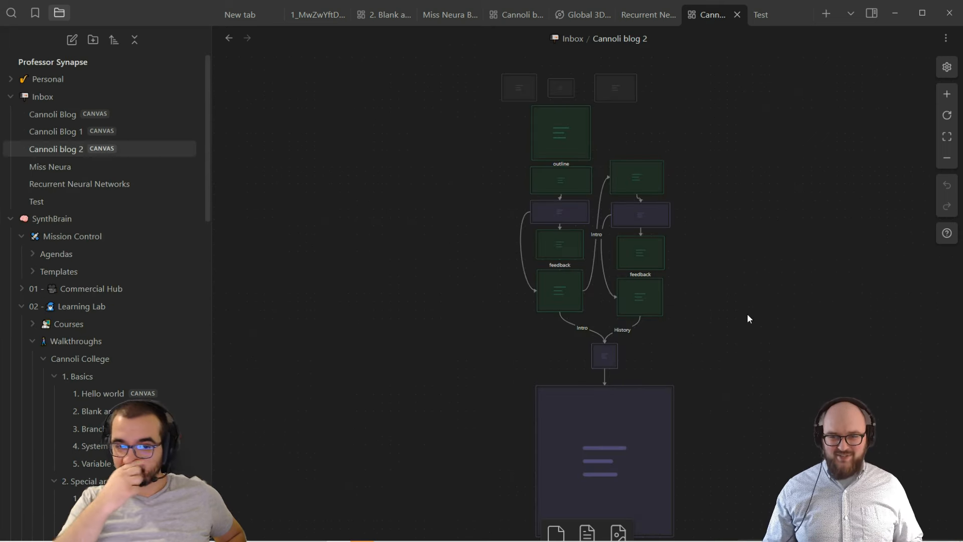